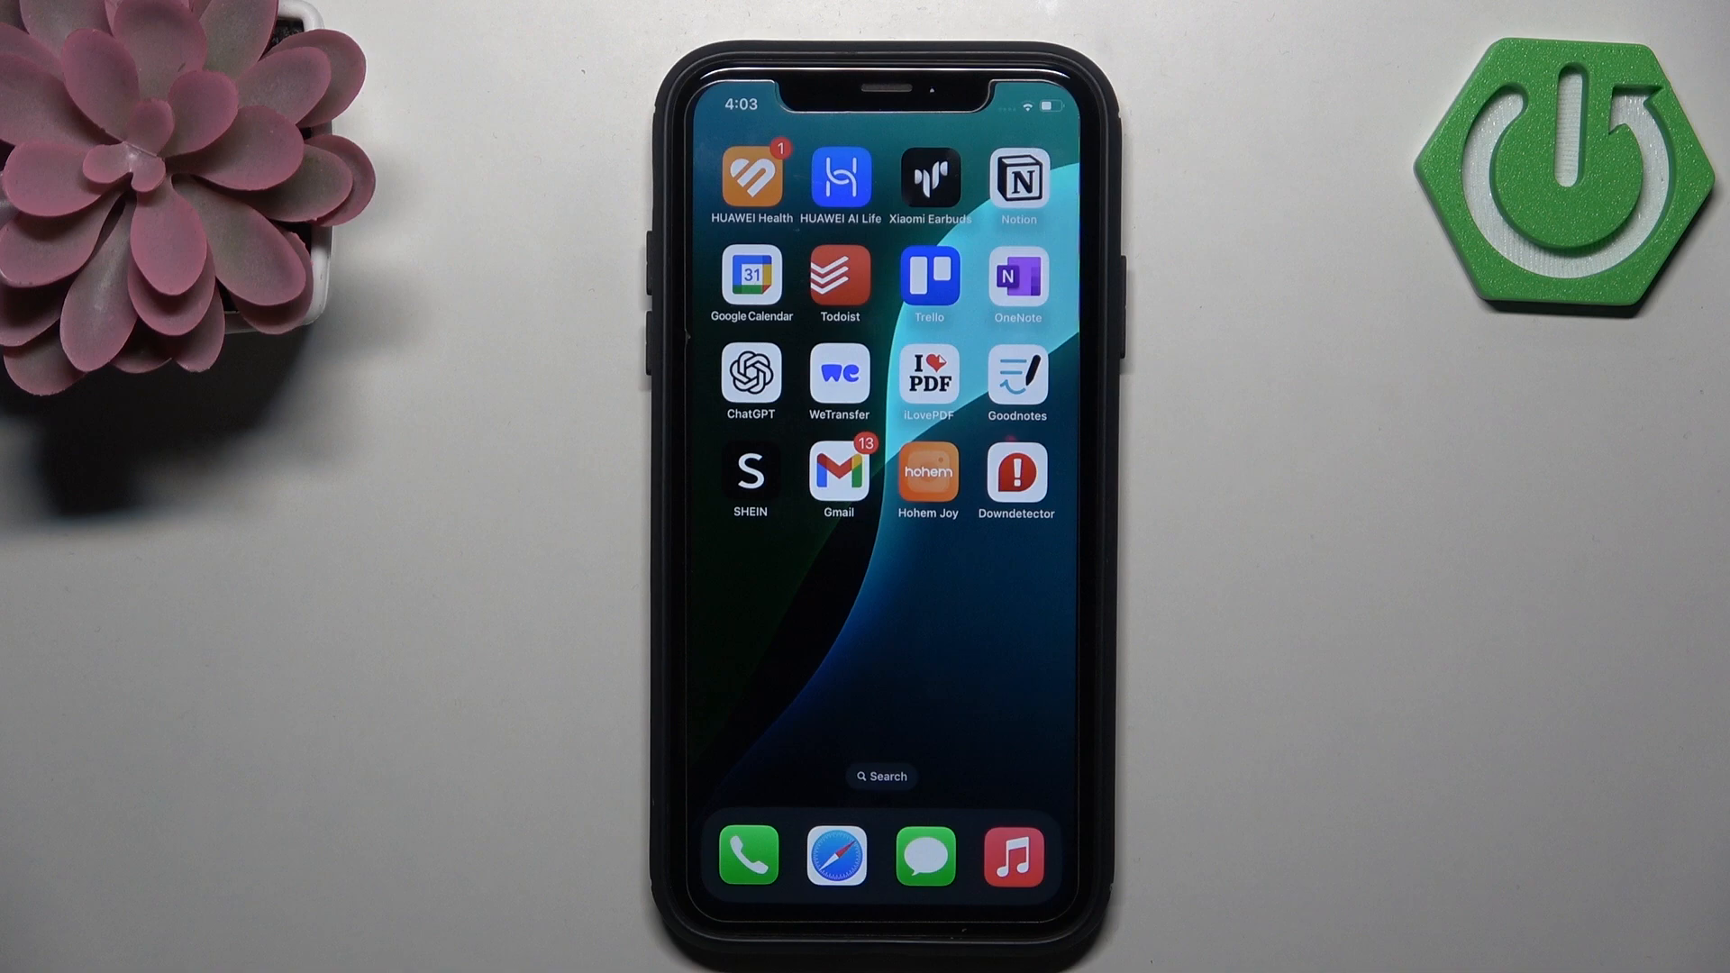
Launch Gmail from the home screen so the inbox message list loads.
click(838, 468)
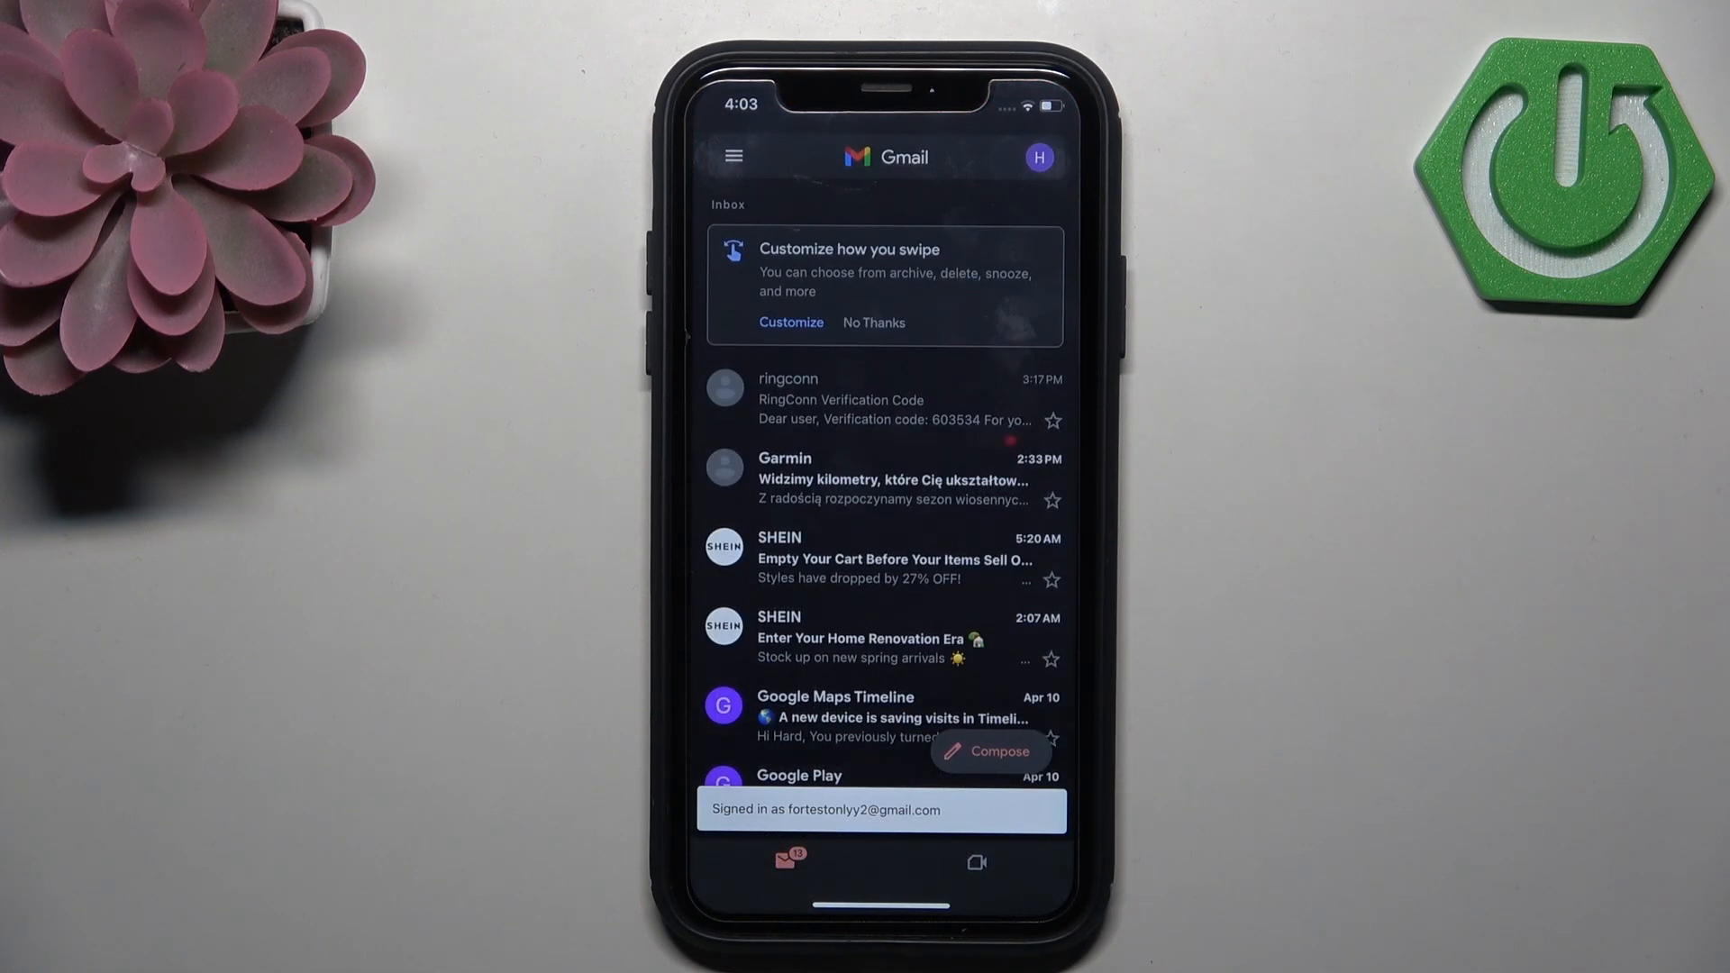
click(883, 155)
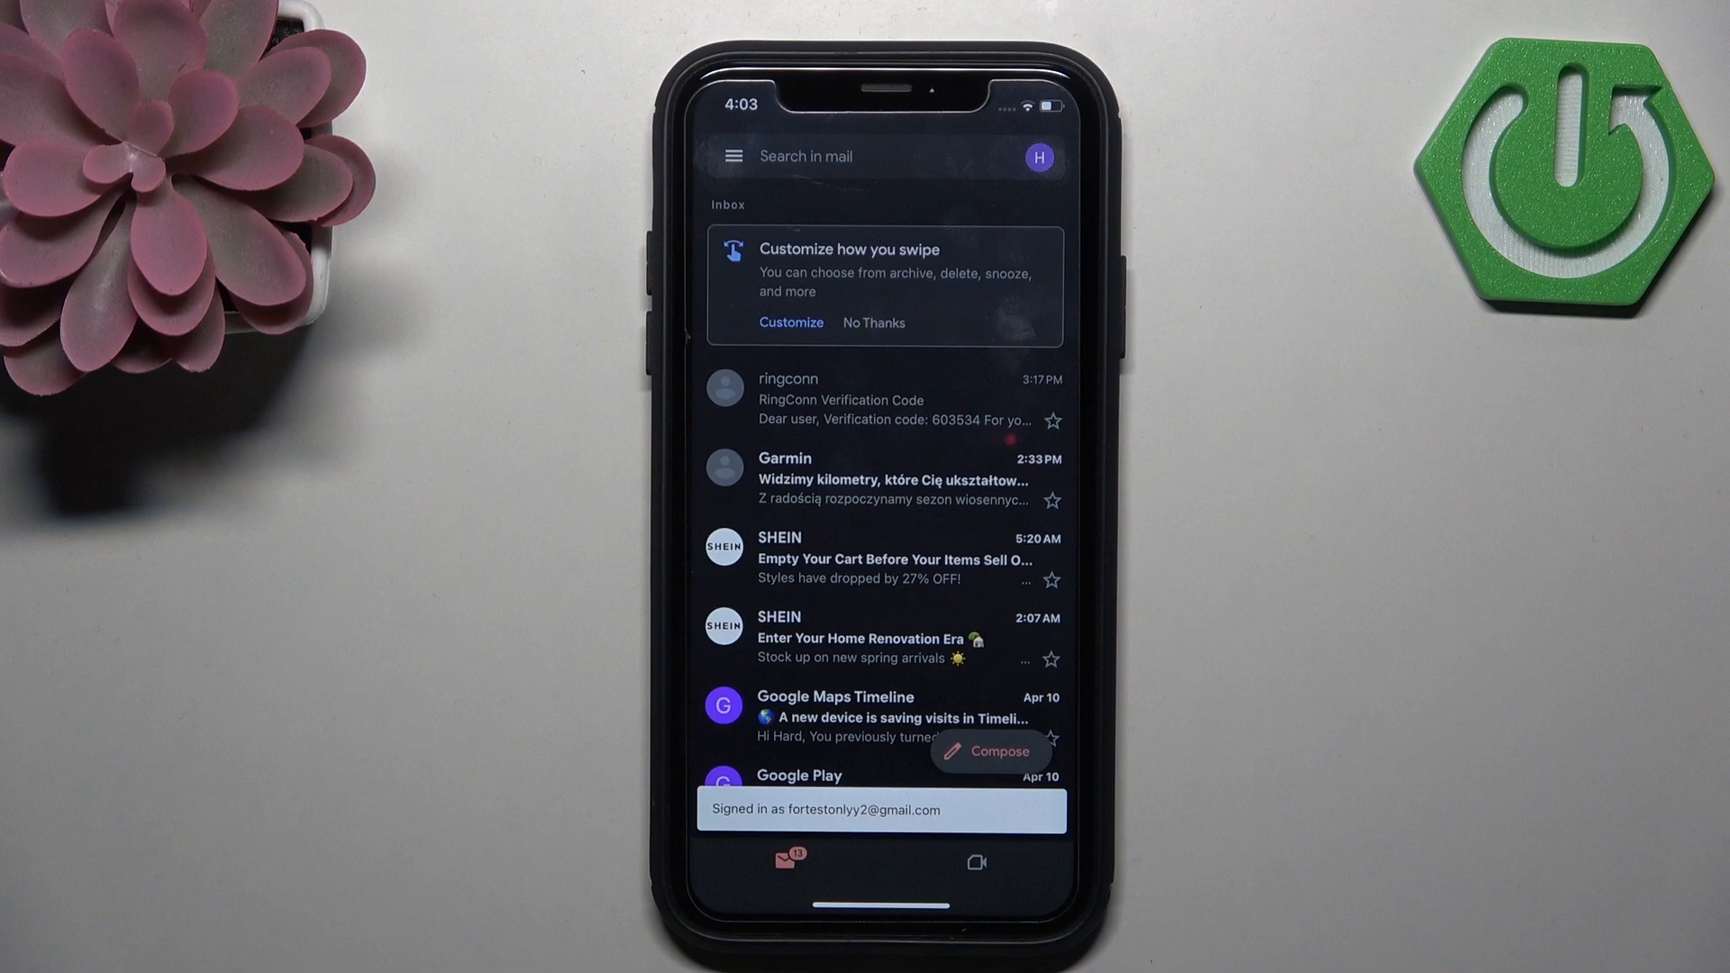